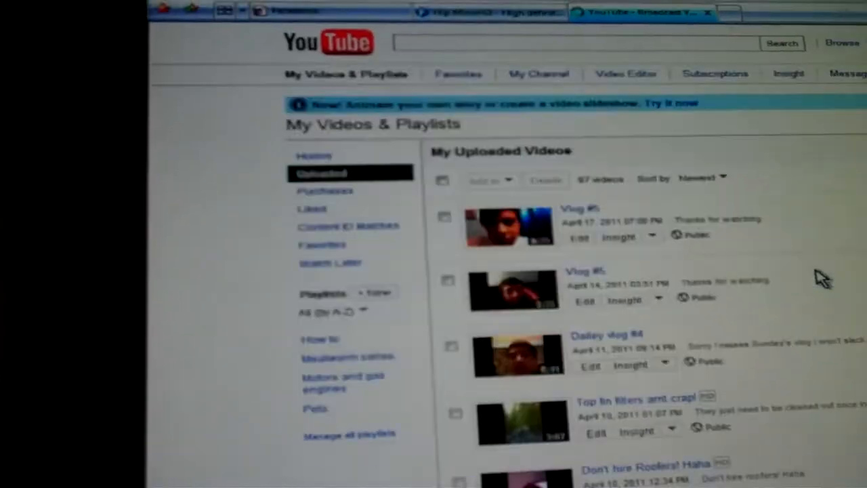
# - Scroll the uploads list past 2011 and mid-2010 videos to the January 2010 and November 2009 uploads
pyautogui.scroll(-3)
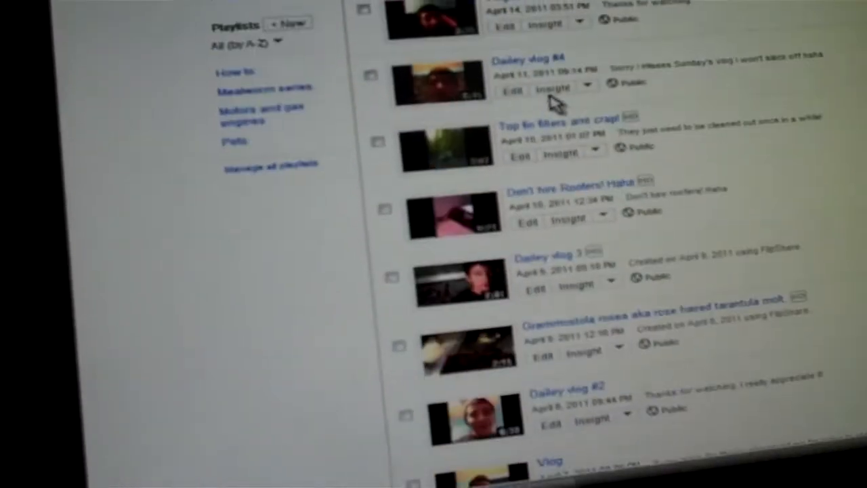
pyautogui.scroll(-3)
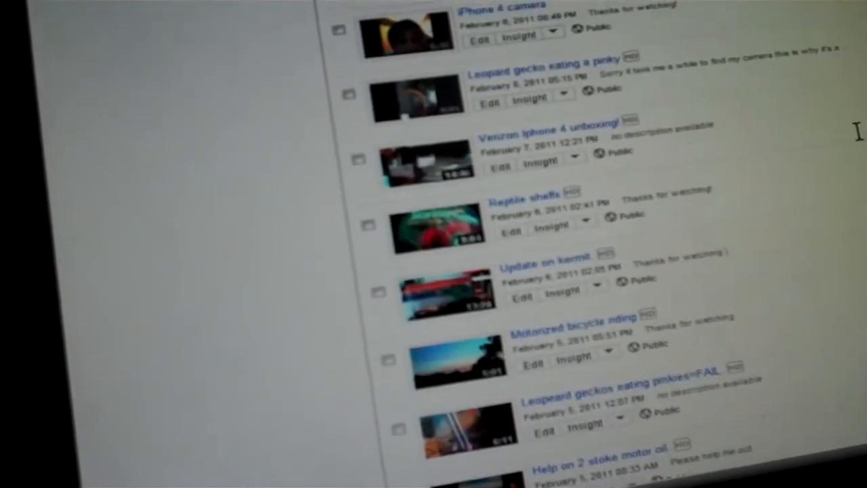
pyautogui.scroll(-3)
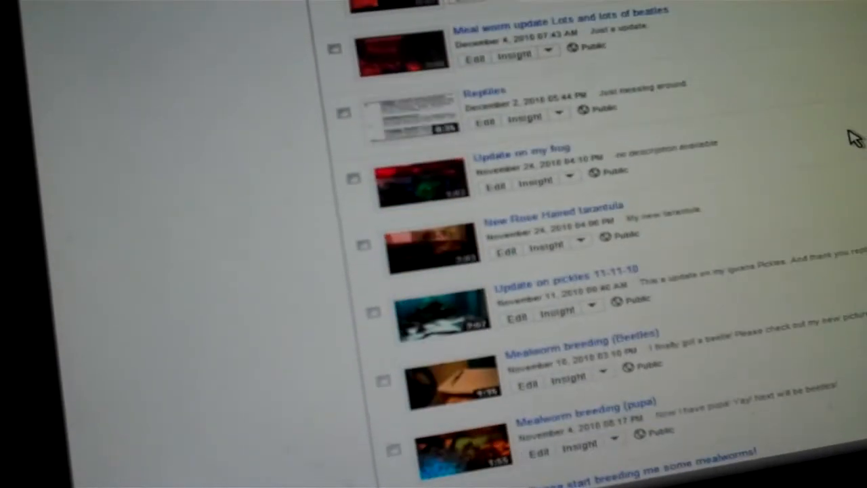
pyautogui.scroll(-3)
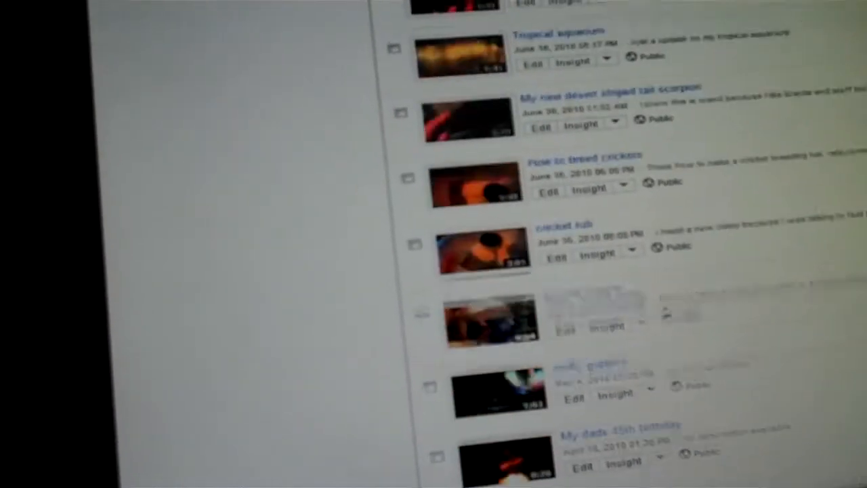
pyautogui.scroll(-3)
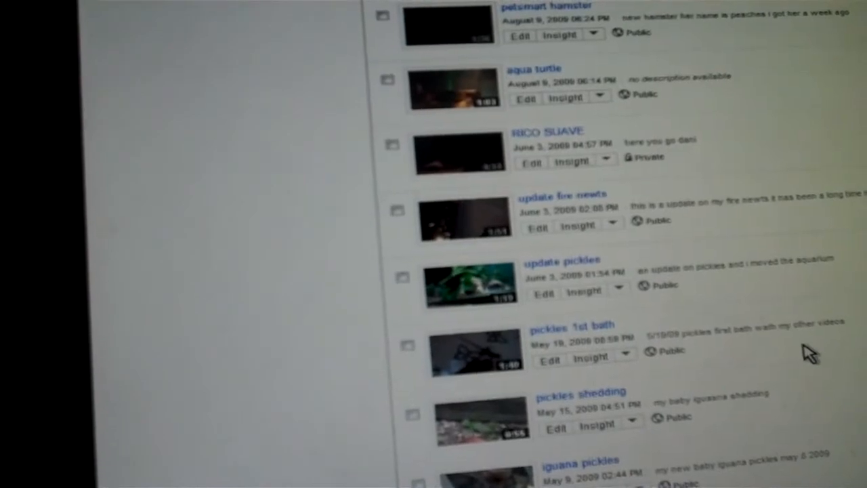
pyautogui.scroll(-3)
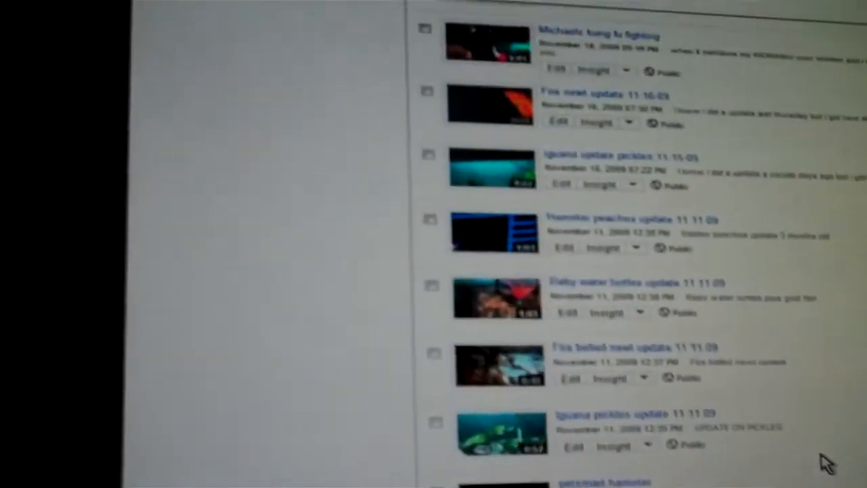
pyautogui.scroll(-3)
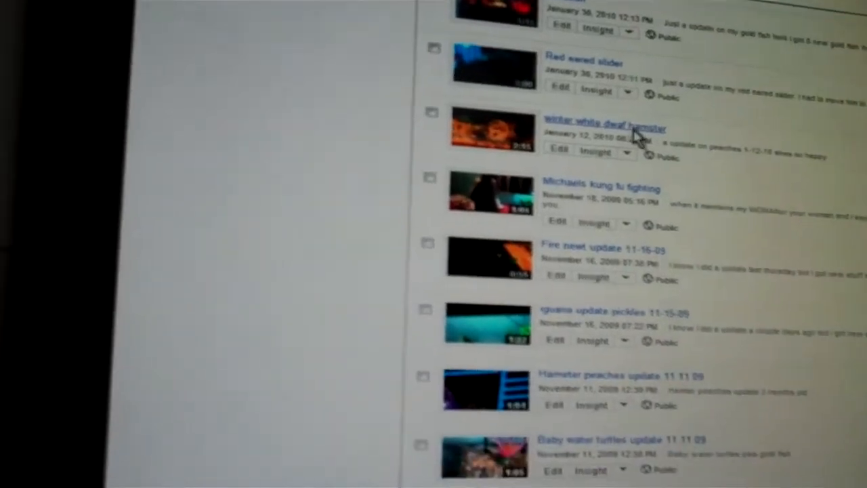
# - Open the winter white dwarf hamster video, expand its full description, then scroll on toward June 2009
pyautogui.click(610, 124)
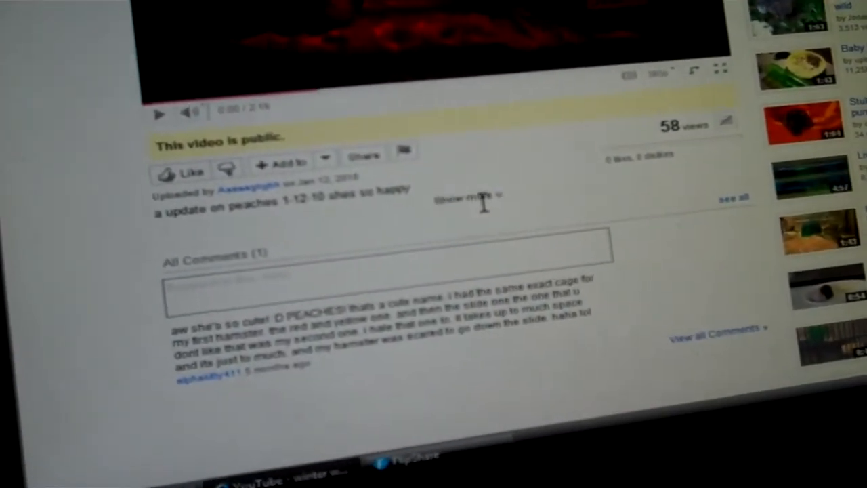
pyautogui.click(467, 197)
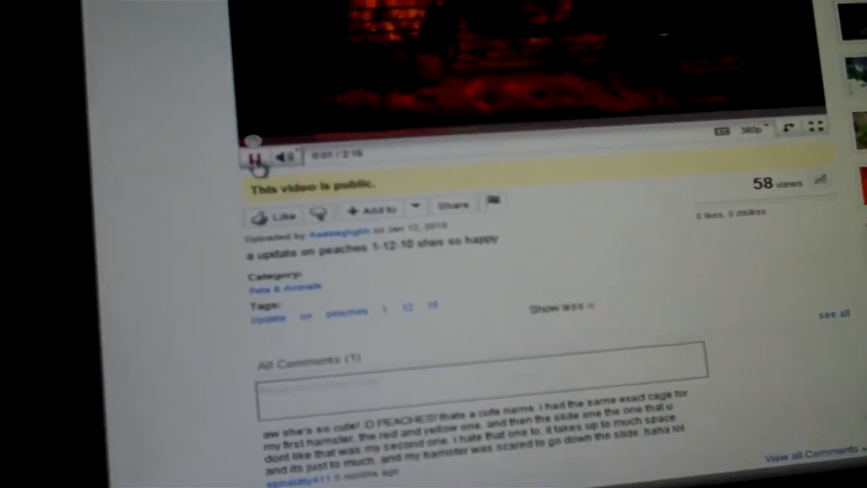
pyautogui.scroll(-3)
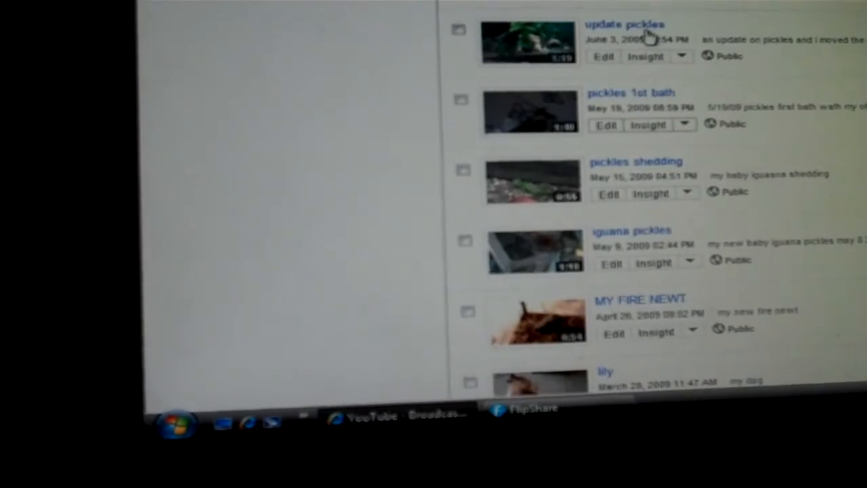
# - Scroll the uploads list to the November 2009 update videos just above the petsmart hamster entry
pyautogui.scroll(-3)
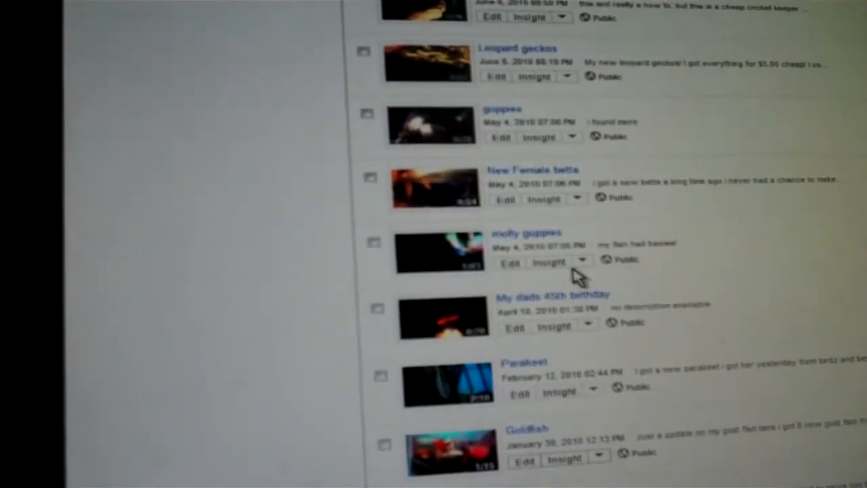
pyautogui.scroll(-3)
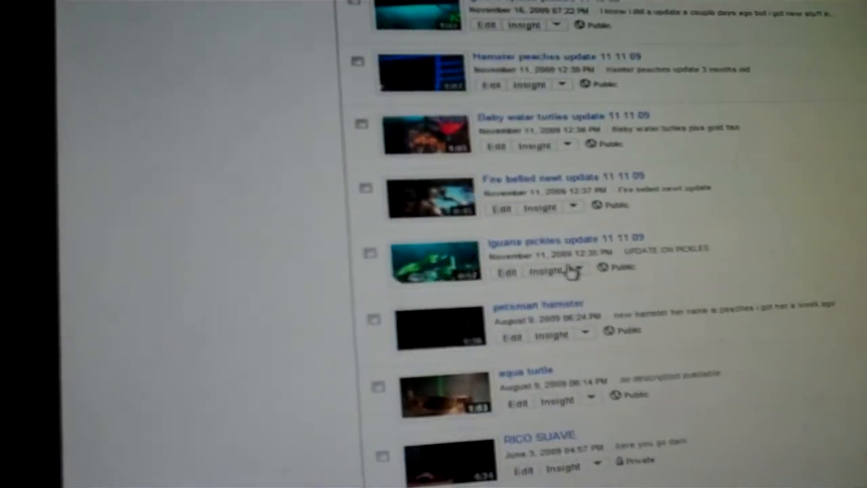
pyautogui.scroll(-3)
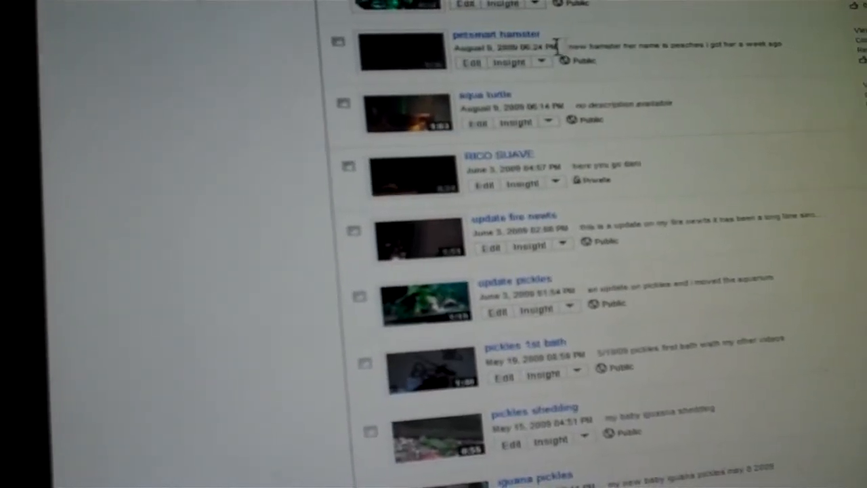
pyautogui.scroll(-3)
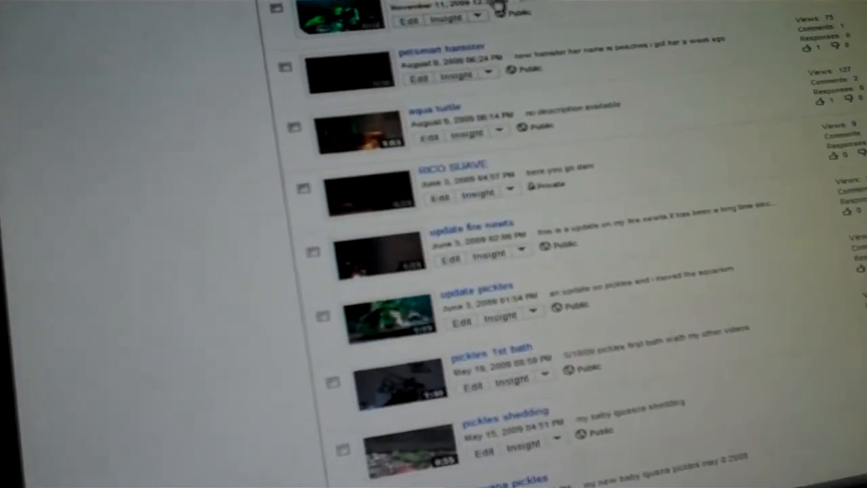
pyautogui.scroll(-3)
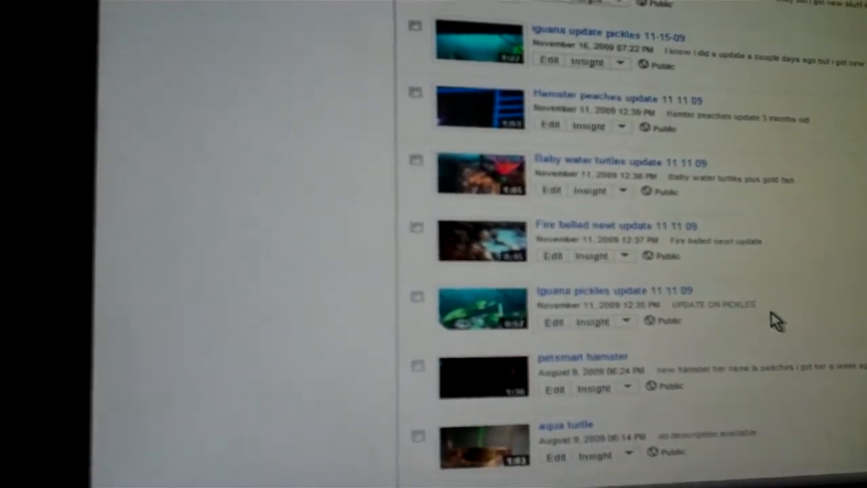
# - Scroll to the petsmart hamster entry and focus on its August 9, 2009 upload date
pyautogui.scroll(-3)
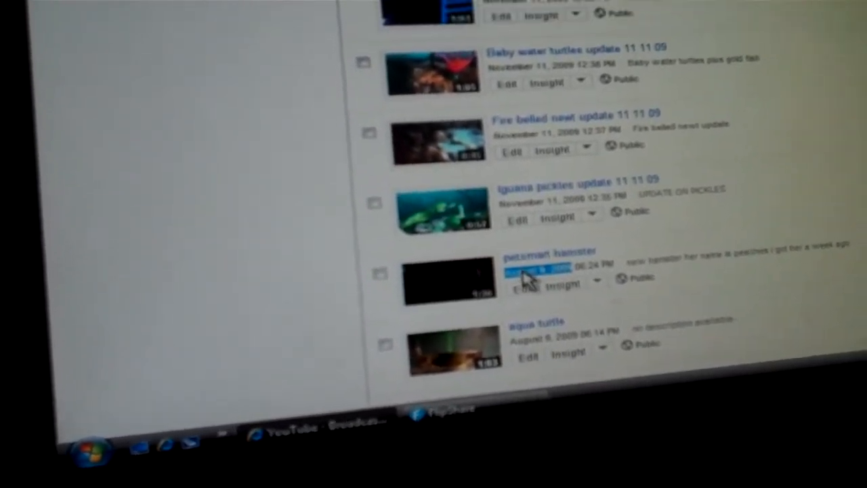
pyautogui.scroll(-3)
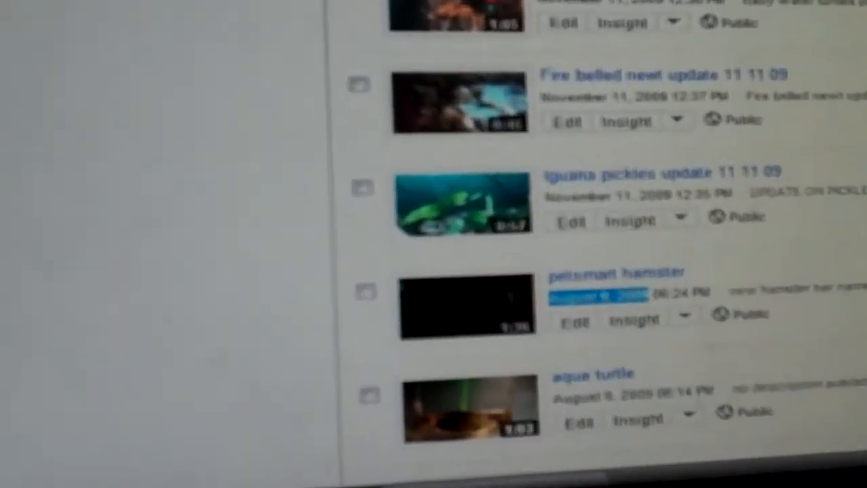
pyautogui.scroll(-3)
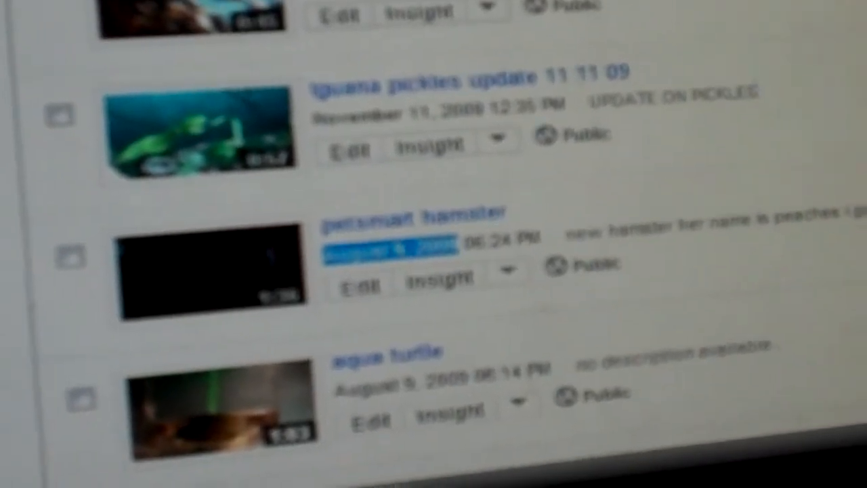